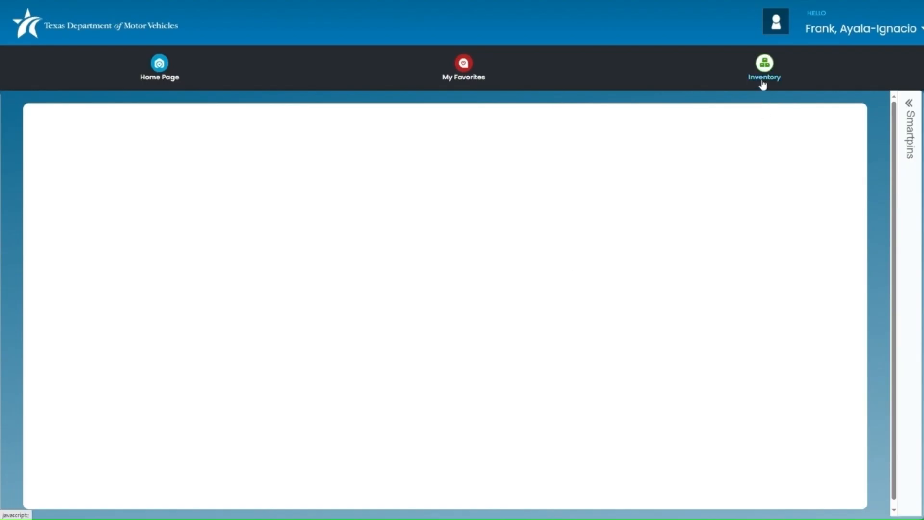
# Open the Inventory menu from the top navigation bar
pyautogui.click(764, 65)
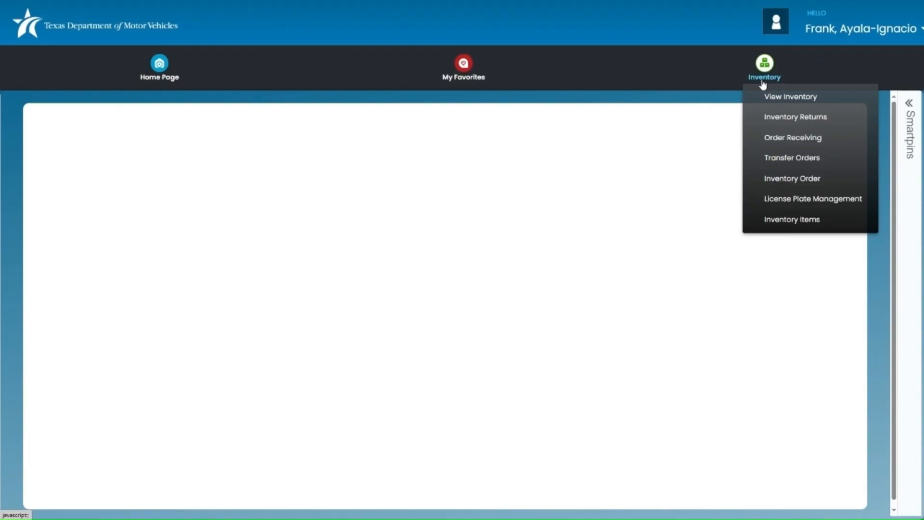
pyautogui.moveTo(763, 90)
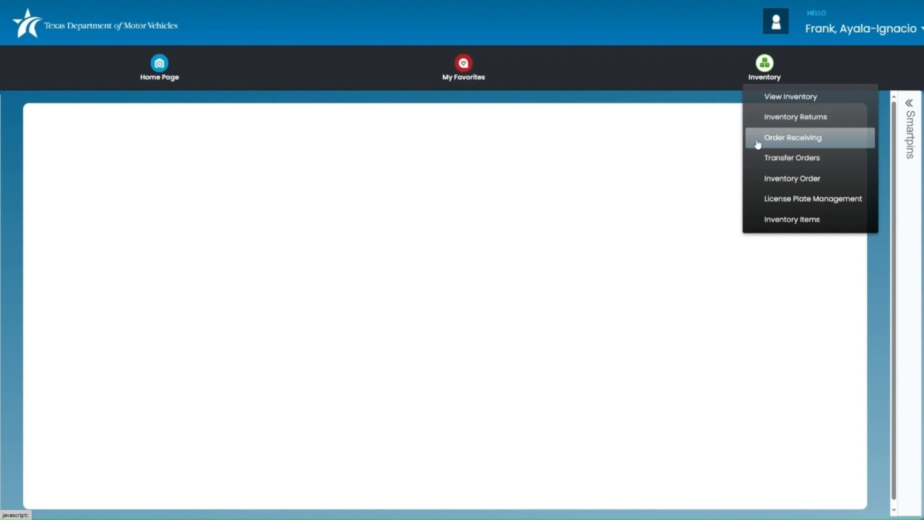
# Go to Order Receiving to find the open transfer order for P56754 MHC KENWORTH-ODESSA
pyautogui.click(793, 137)
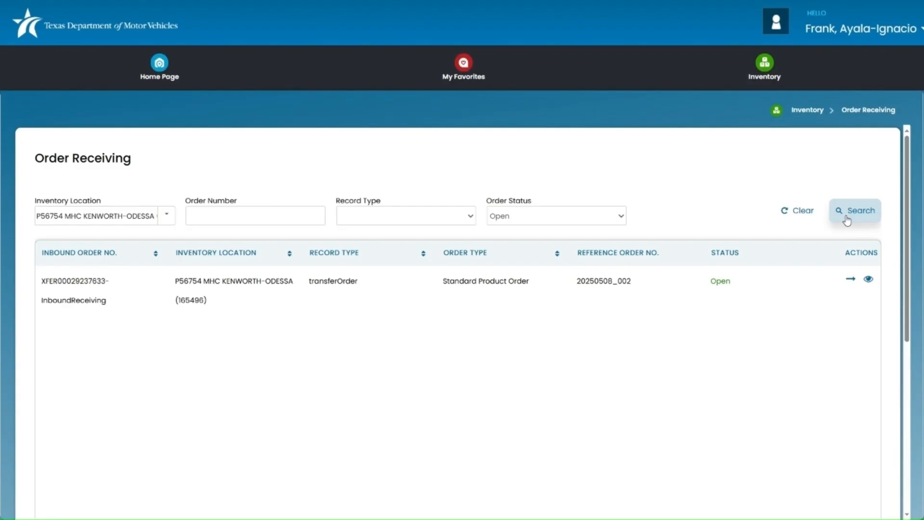
pyautogui.moveTo(409, 360)
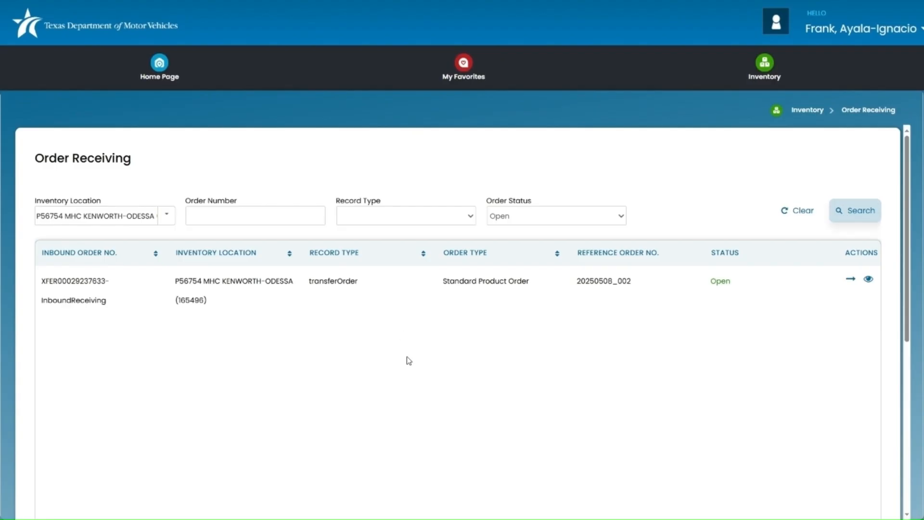
pyautogui.moveTo(409, 362)
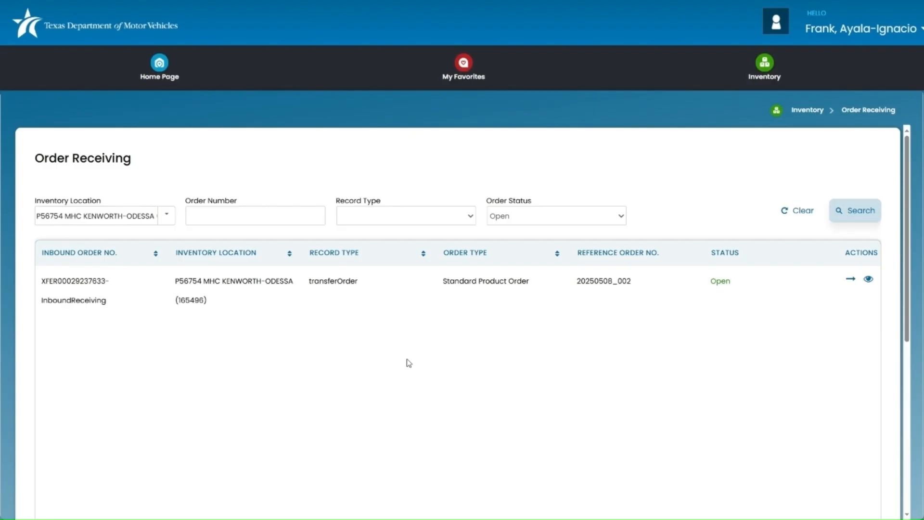
pyautogui.moveTo(404, 366)
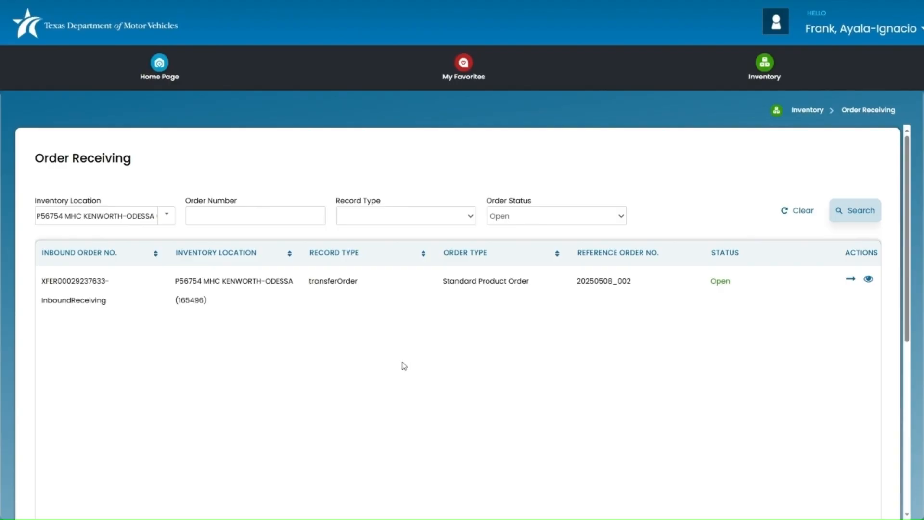
pyautogui.moveTo(396, 355)
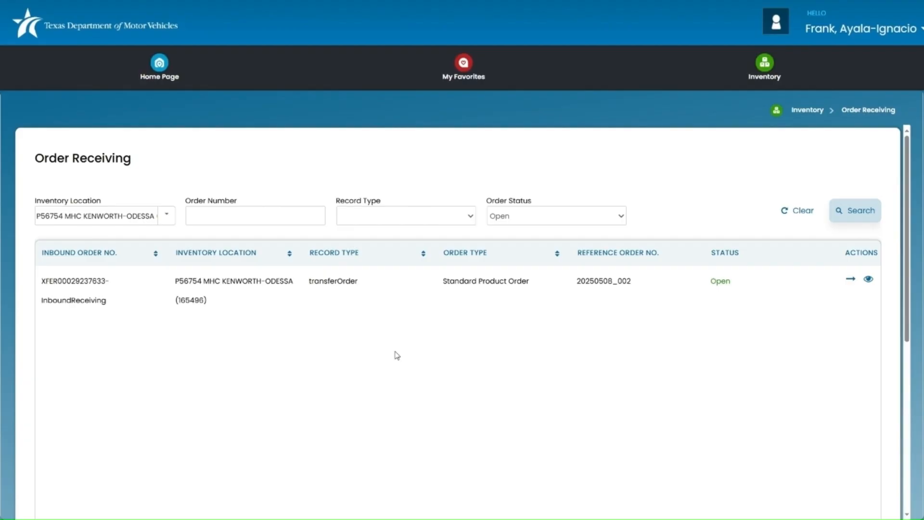
pyautogui.moveTo(405, 362)
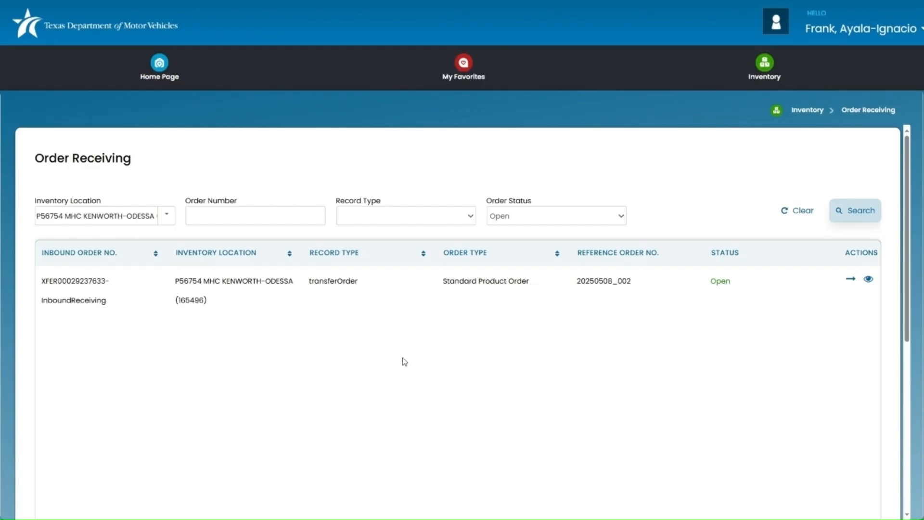
pyautogui.moveTo(408, 361)
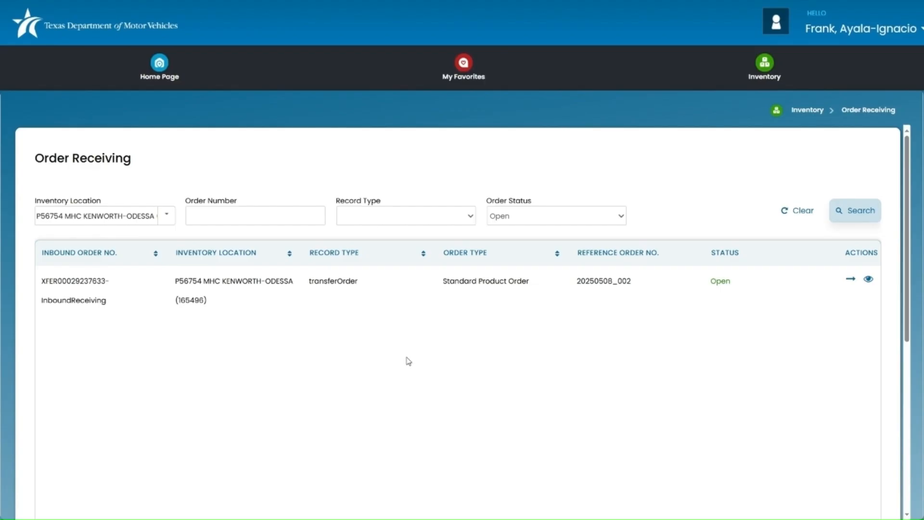
pyautogui.moveTo(411, 359)
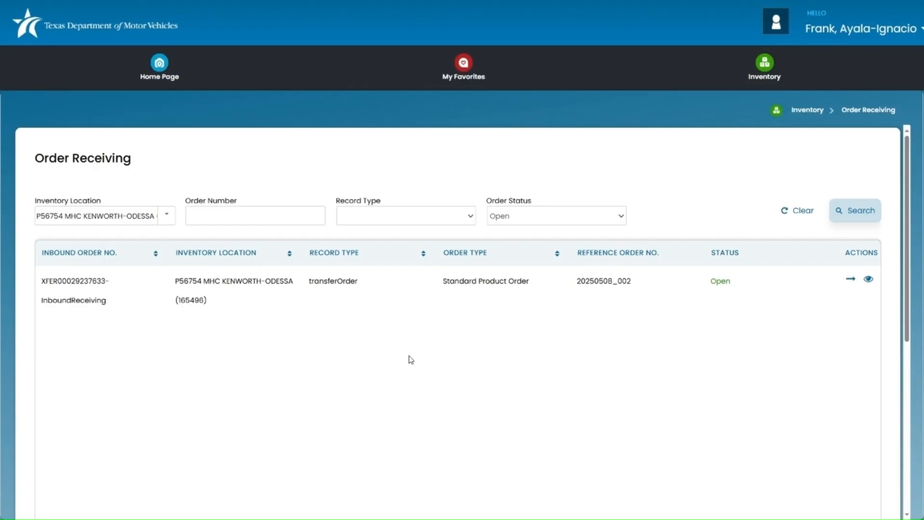
pyautogui.moveTo(813, 321)
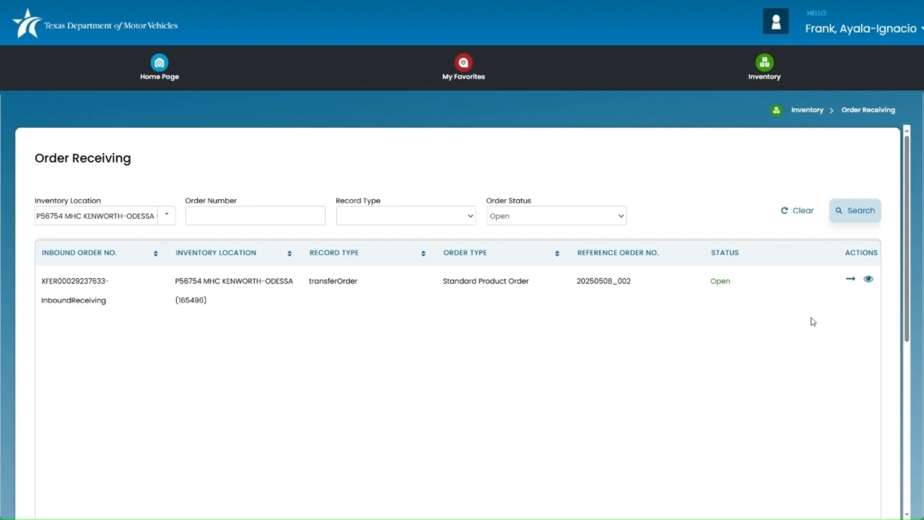
pyautogui.moveTo(851, 293)
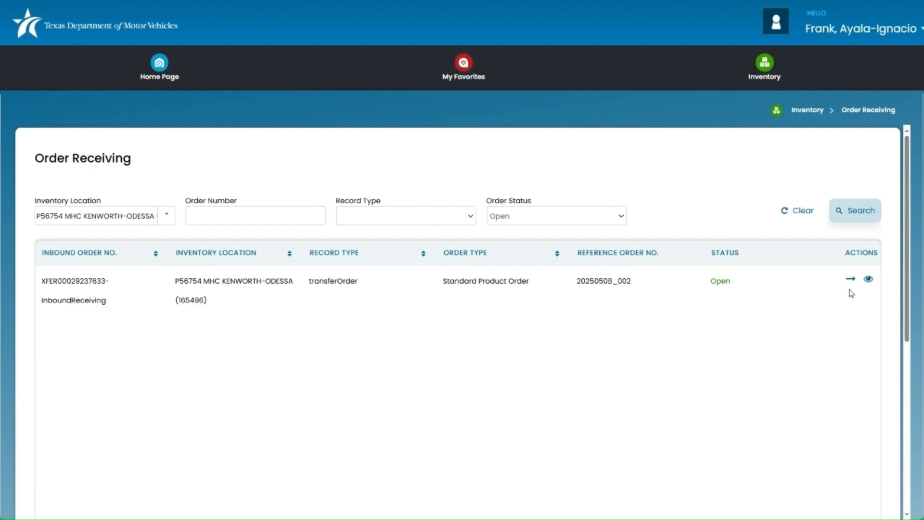
pyautogui.moveTo(850, 279)
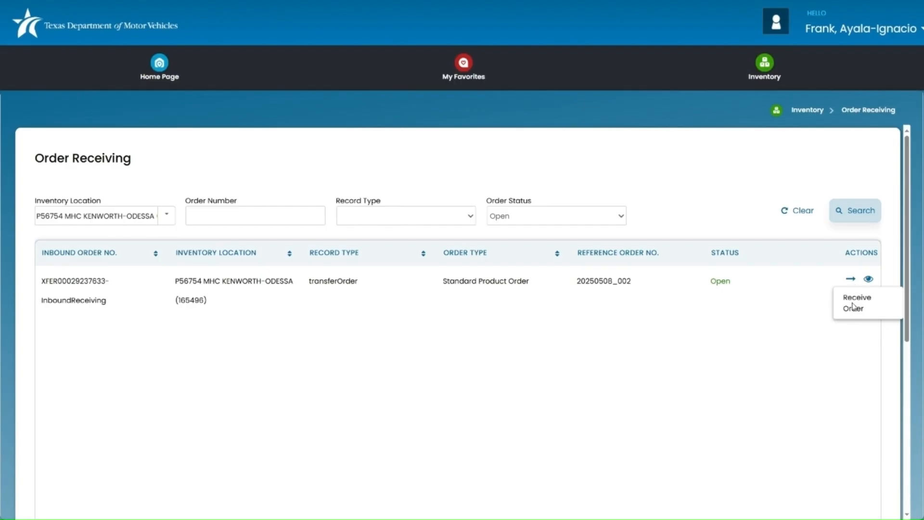
pyautogui.moveTo(851, 286)
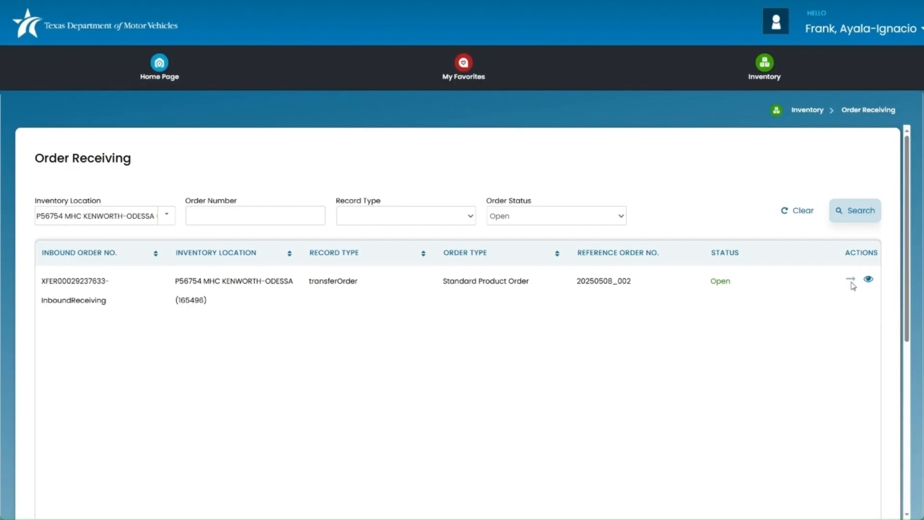
# Start receiving the open transfer order and review its plate quantities 5, 1, 12 and 4
pyautogui.click(849, 279)
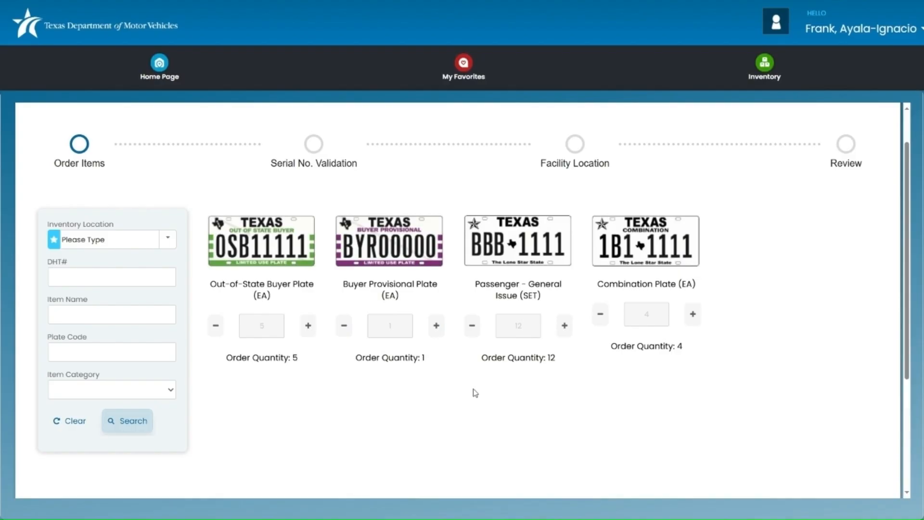
pyautogui.scroll(-3)
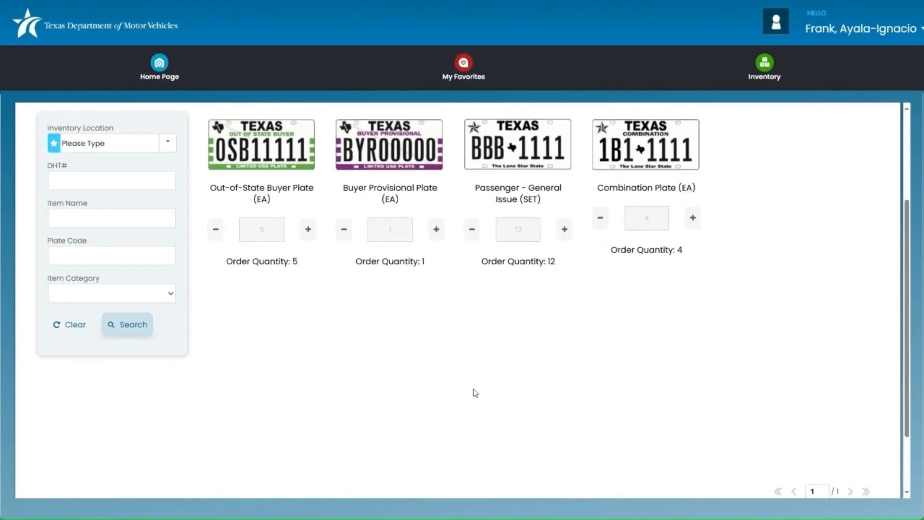
pyautogui.scroll(-3)
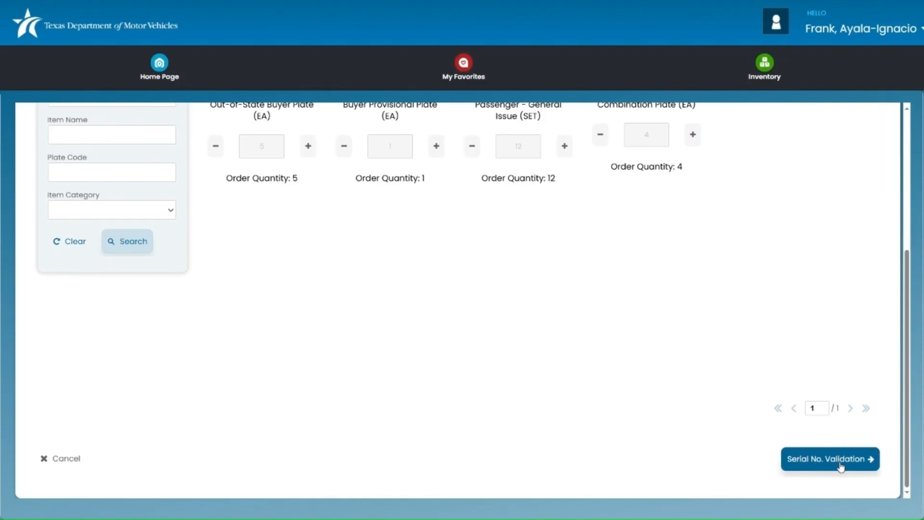
# Advance the receiving wizard to serial number validation for the four serialized plate types
pyautogui.click(831, 459)
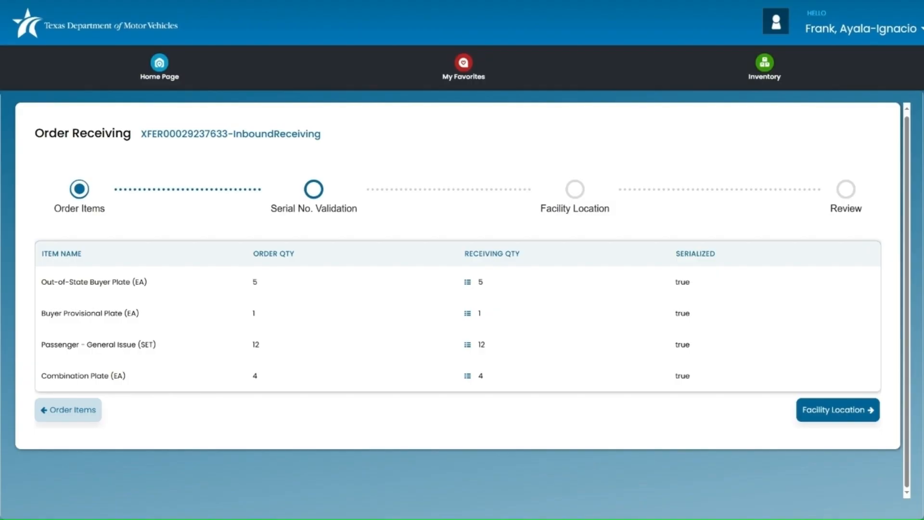
pyautogui.moveTo(473, 302)
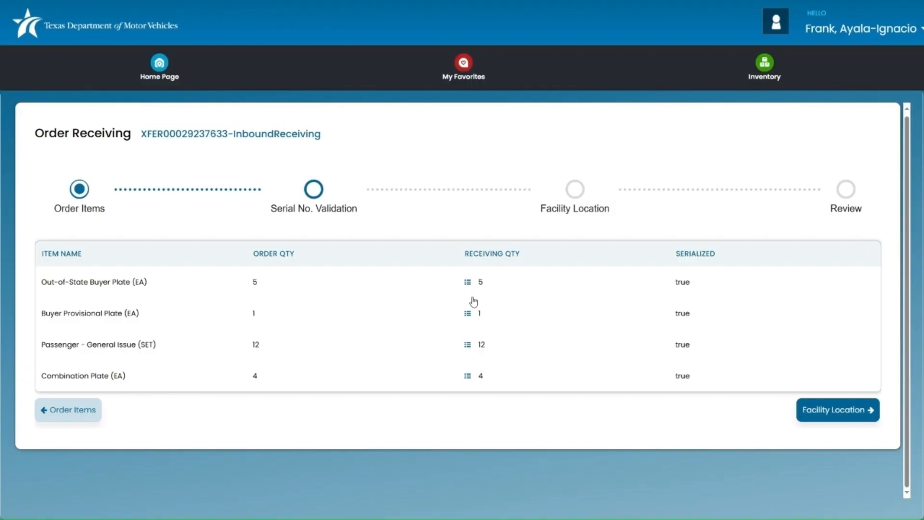
# Review Out-of-State Buyer Plate serials OSB38418–OSB38422, check OSB38418's flag reason, and save
pyautogui.click(467, 282)
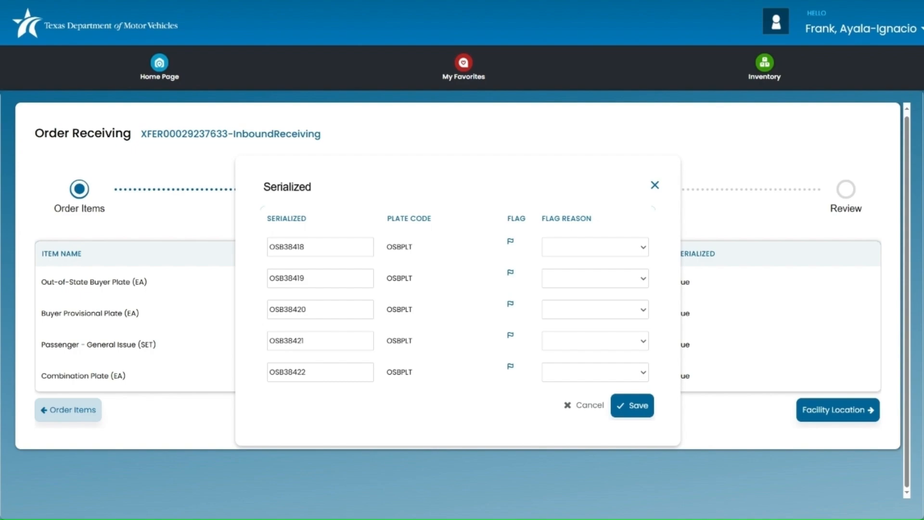
pyautogui.click(595, 247)
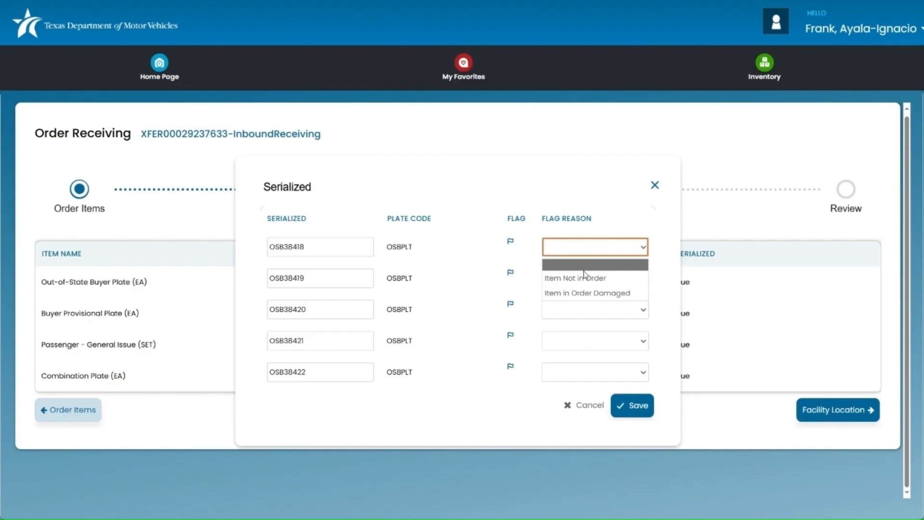
pyautogui.click(575, 278)
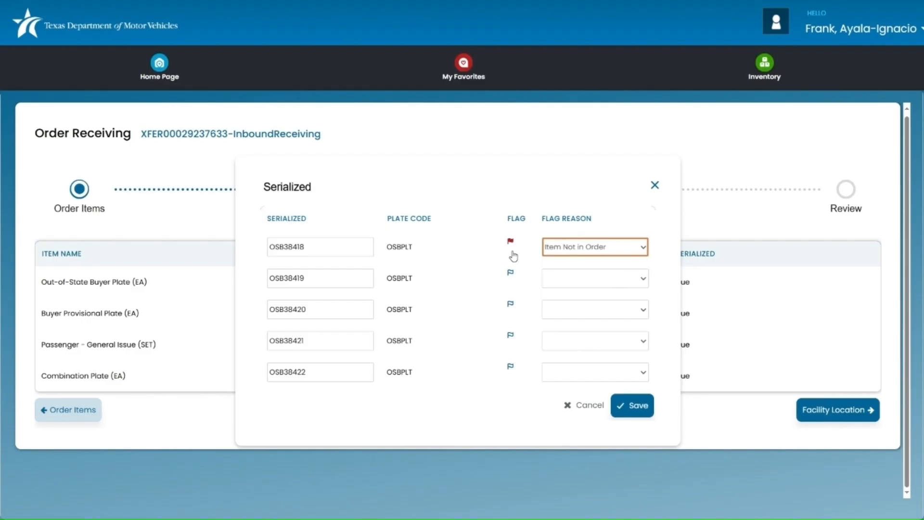
pyautogui.moveTo(511, 255)
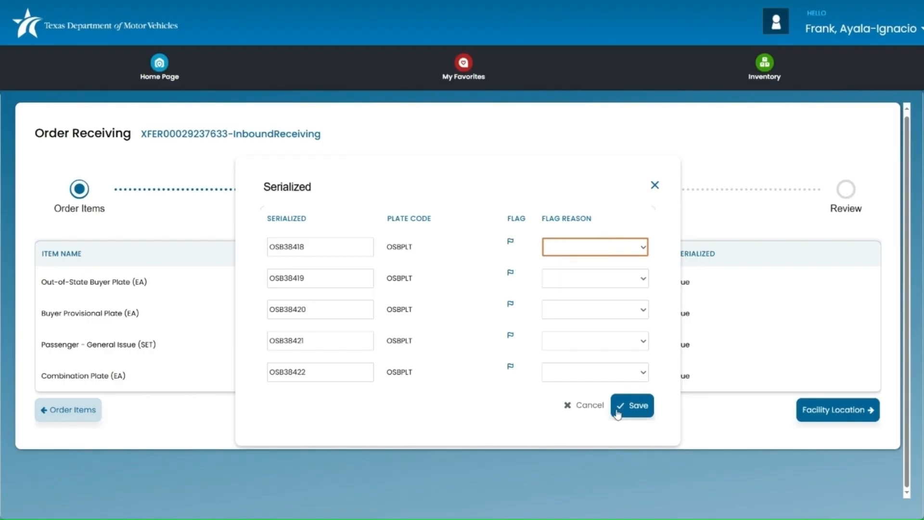
pyautogui.click(632, 405)
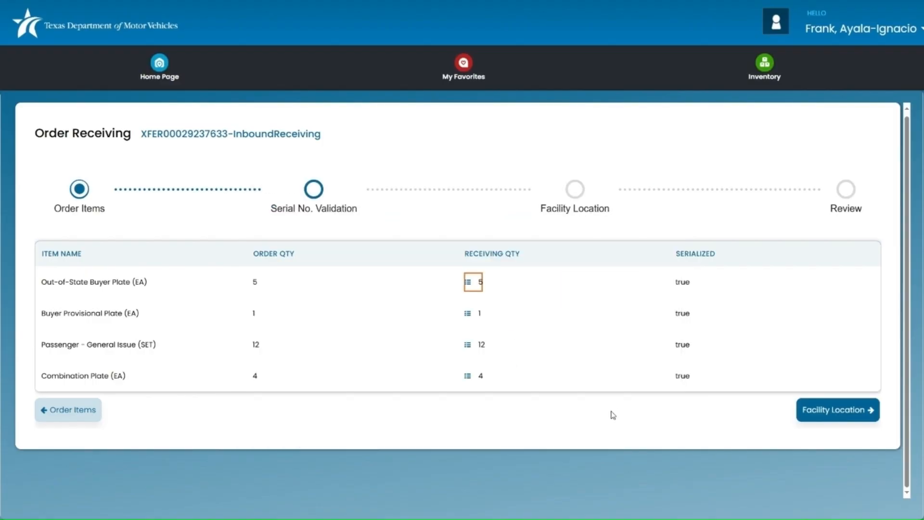
pyautogui.click(467, 282)
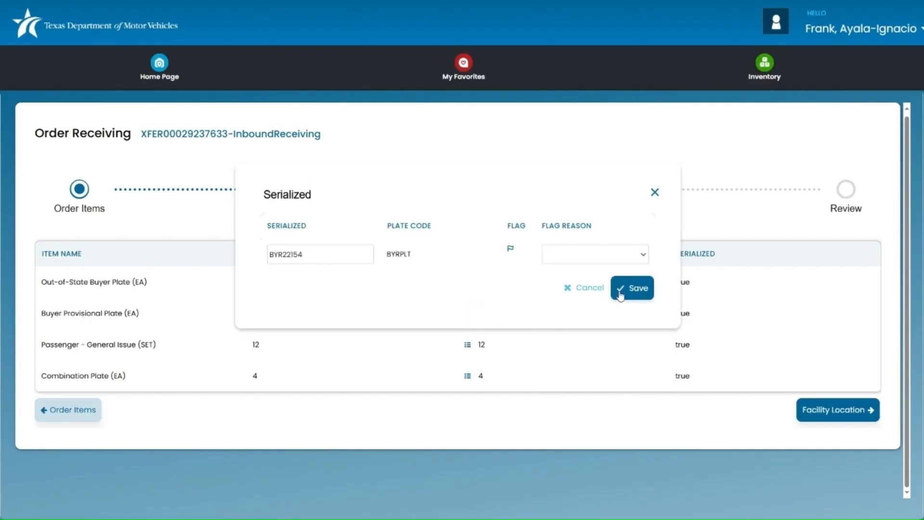
pyautogui.click(632, 288)
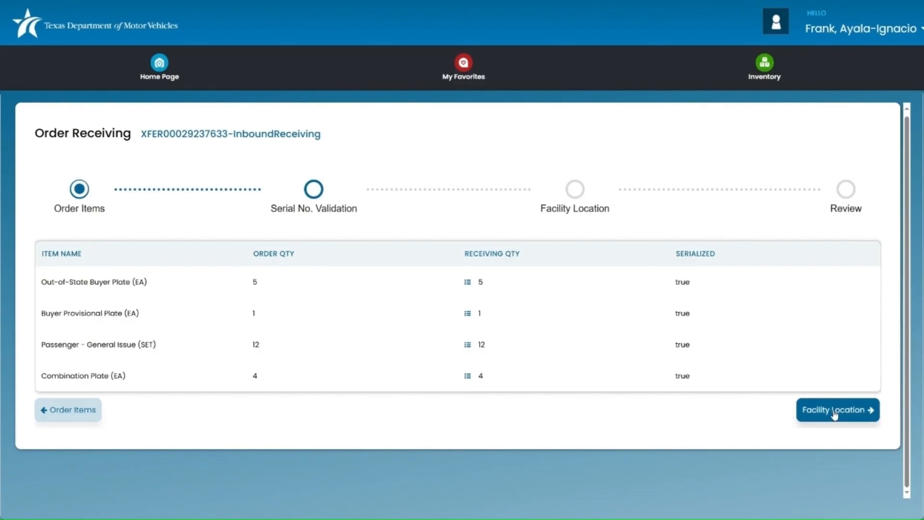
# Move to the Facility Location step with all items at P56754 MHC KENWORTH-ODESSA
pyautogui.click(838, 410)
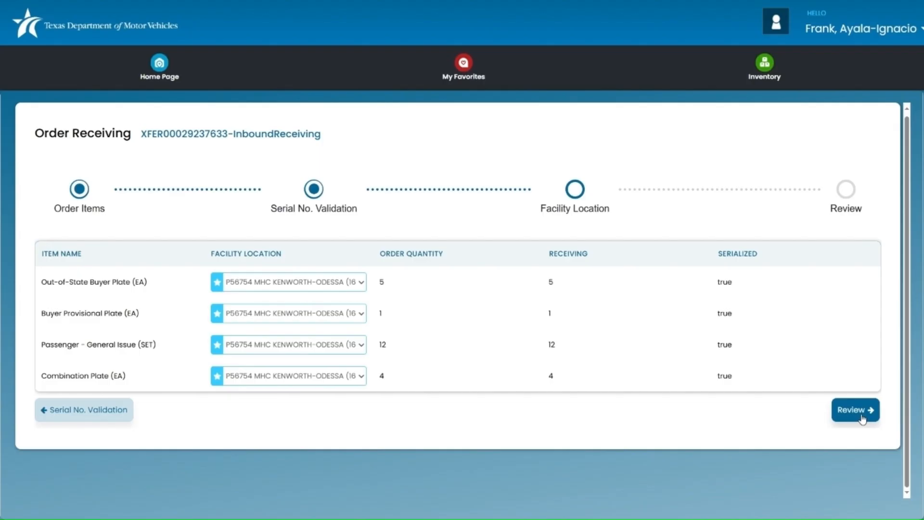
# Open the Inbound Order Summary review and scroll through all four plate items
pyautogui.click(855, 410)
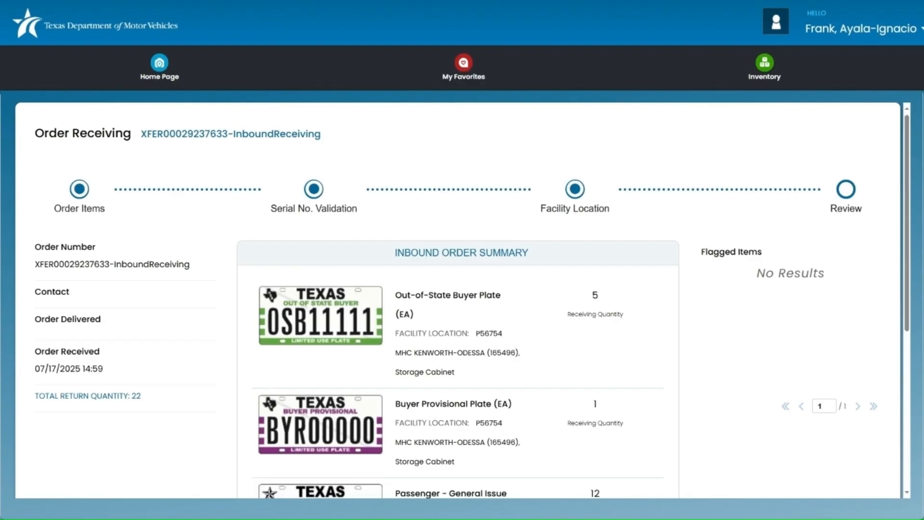
pyautogui.moveTo(916, 338)
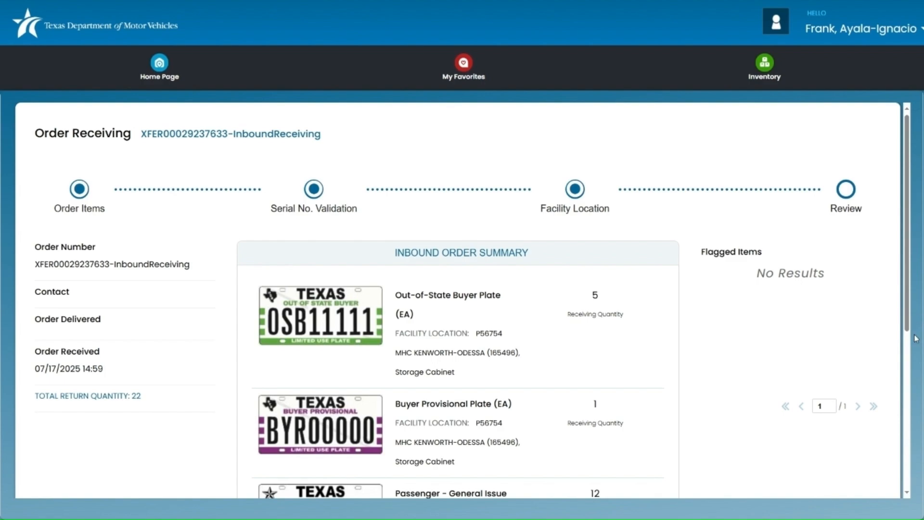
pyautogui.scroll(-3)
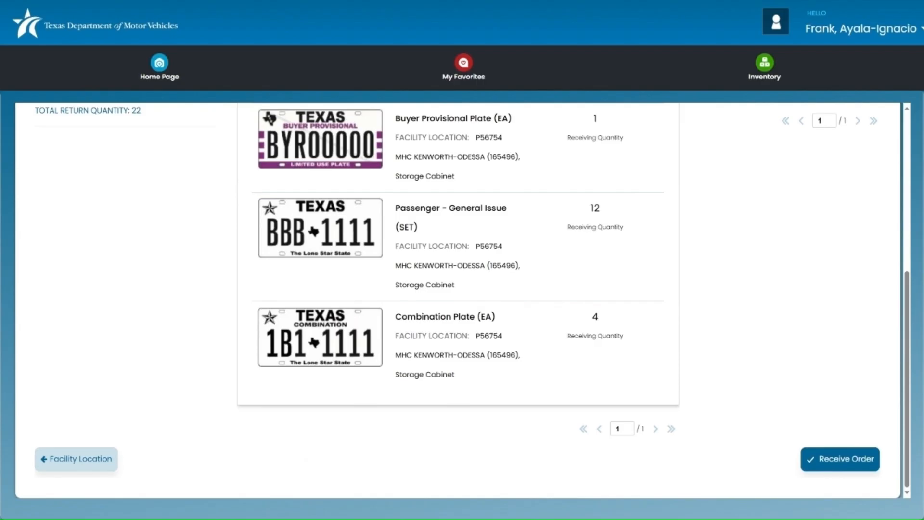
pyautogui.moveTo(842, 459)
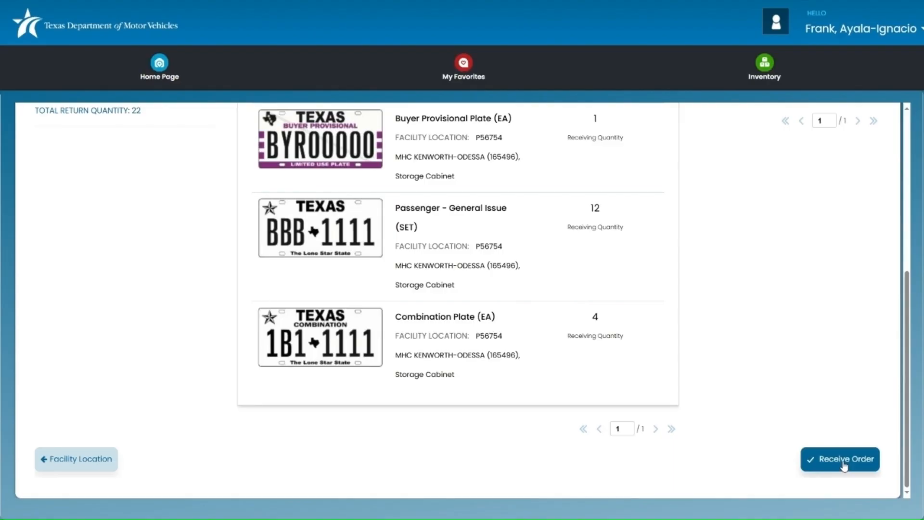
# Receive the transfer order and dismiss the Success confirmation
pyautogui.click(840, 458)
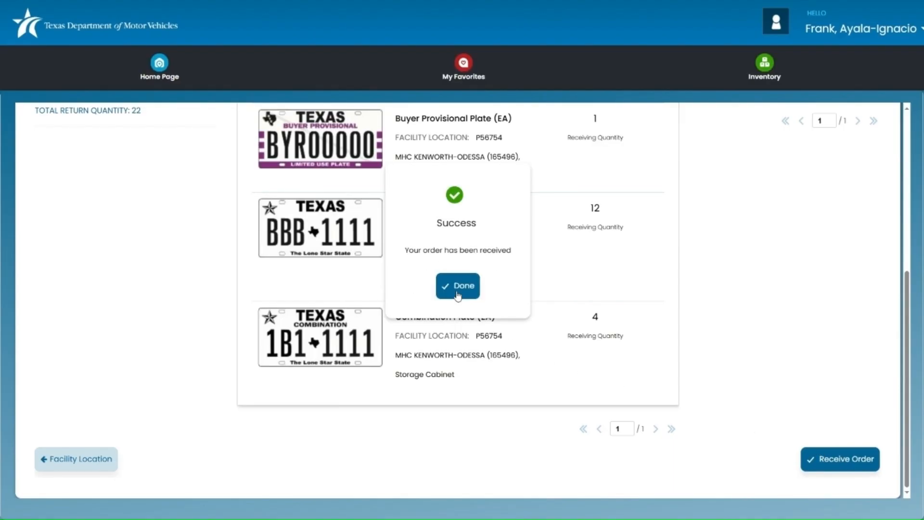
pyautogui.click(458, 285)
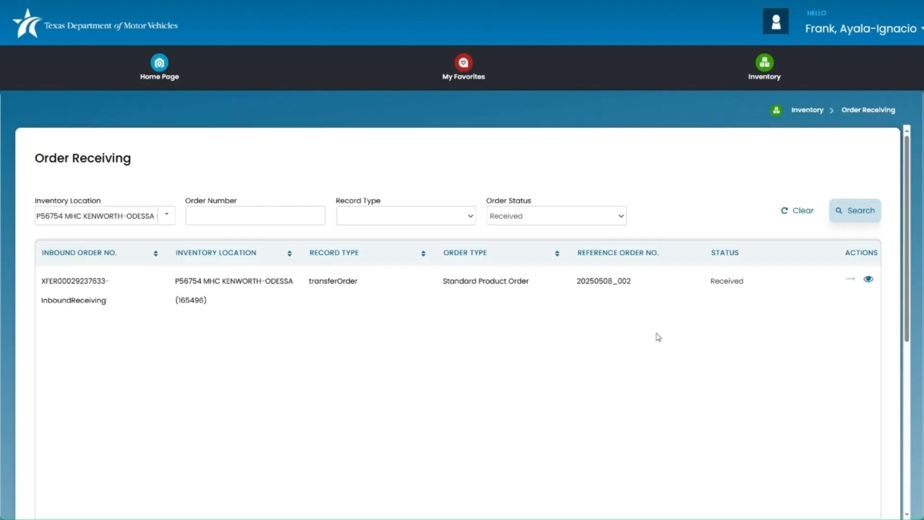
pyautogui.moveTo(741, 187)
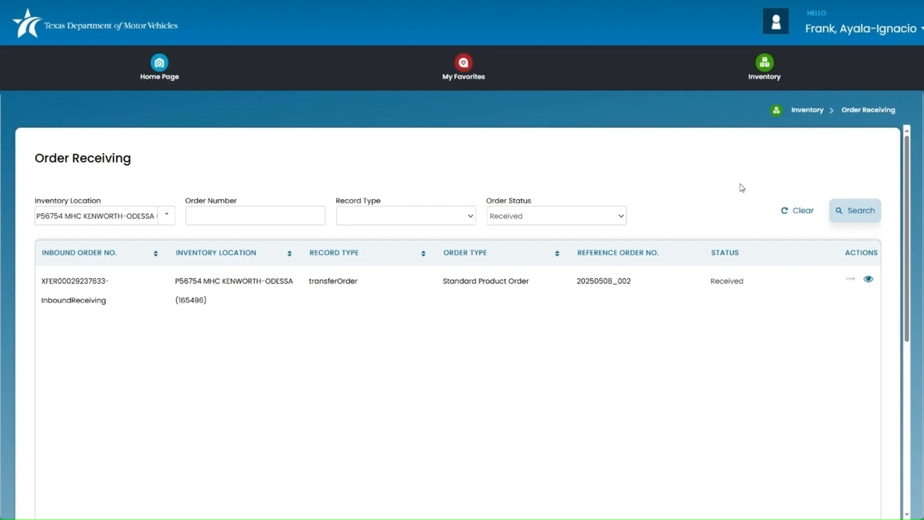
pyautogui.moveTo(744, 189)
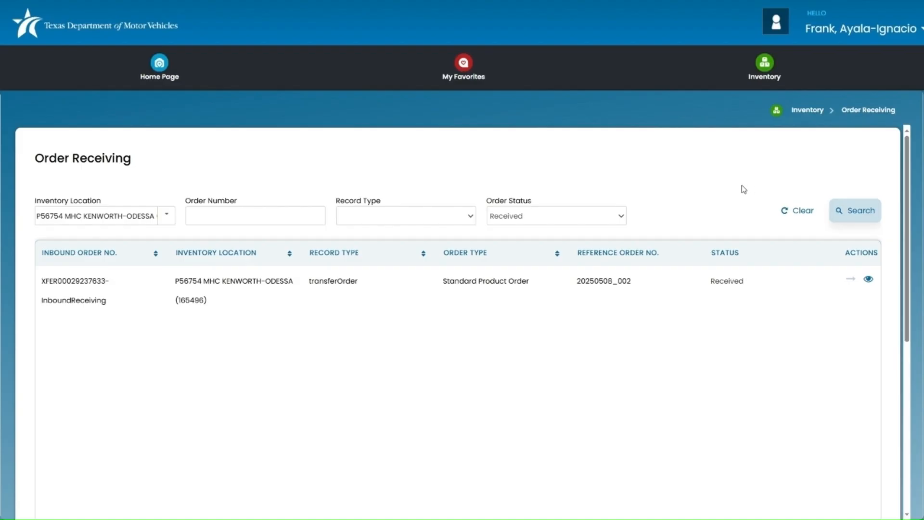
pyautogui.moveTo(750, 198)
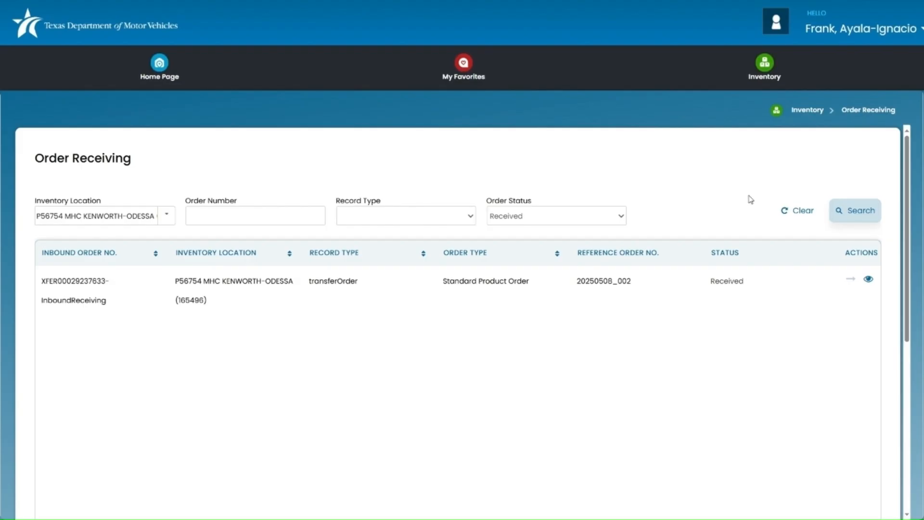
pyautogui.moveTo(869, 280)
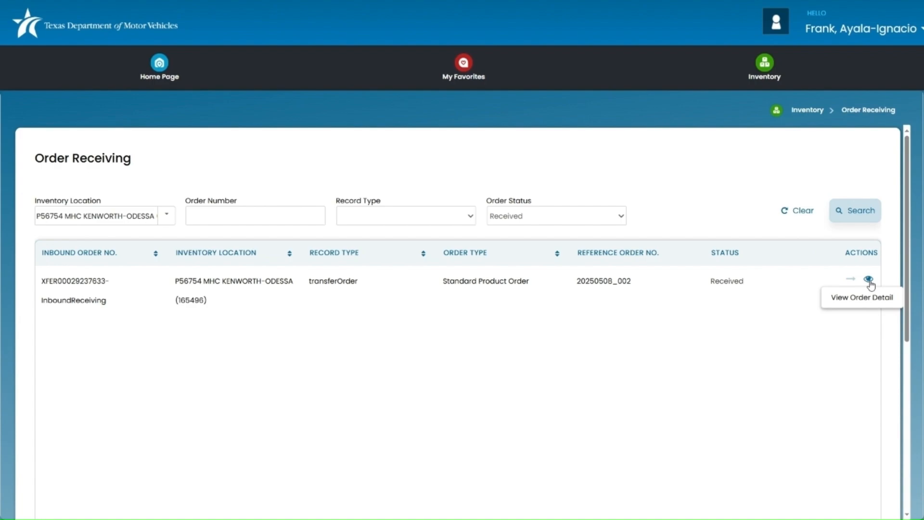
# Open the received order's details and scroll through serial numbers, dates and total quantity 22
pyautogui.click(869, 278)
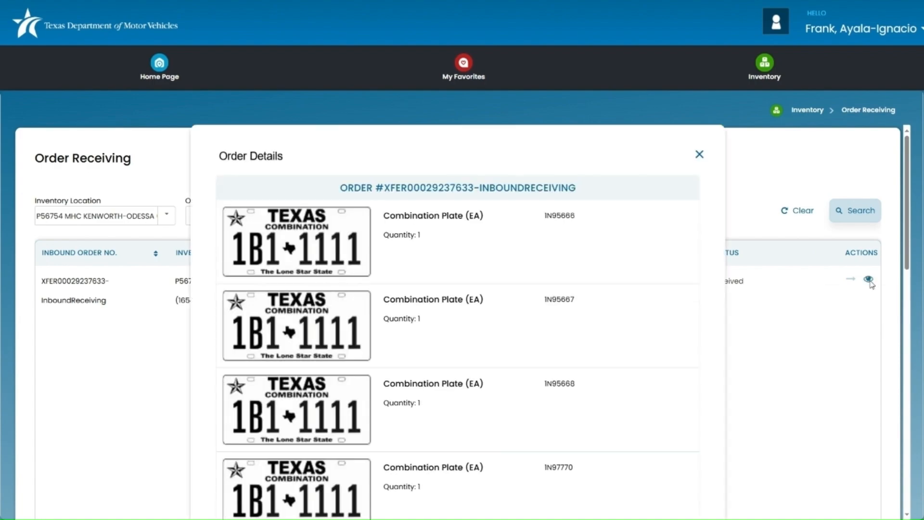
pyautogui.moveTo(488, 319)
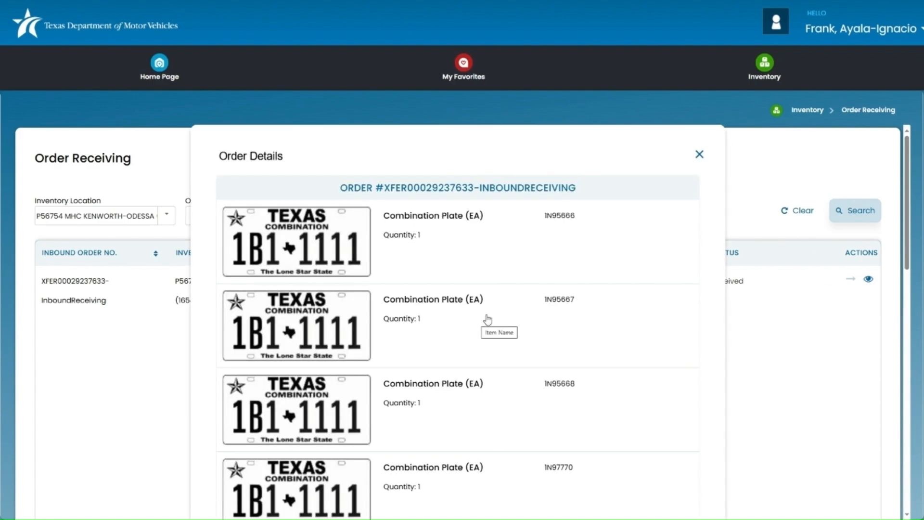
pyautogui.scroll(-3)
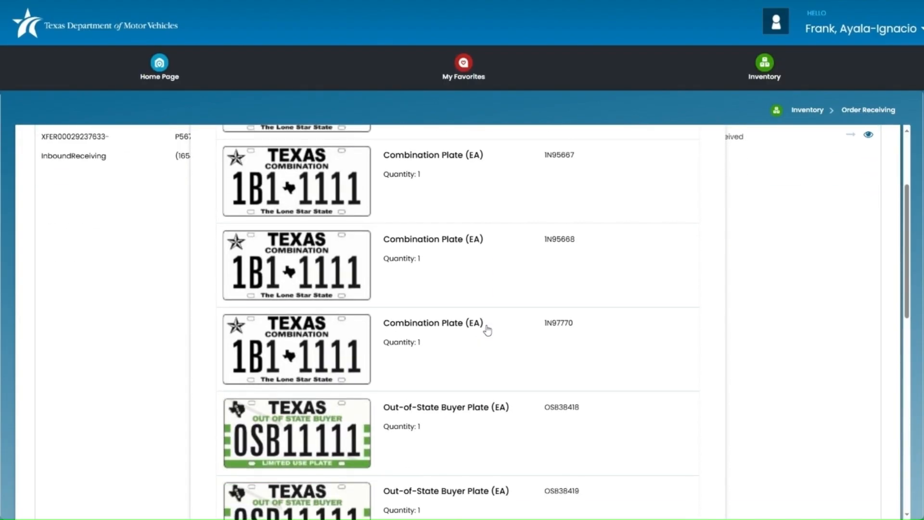
pyautogui.scroll(-3)
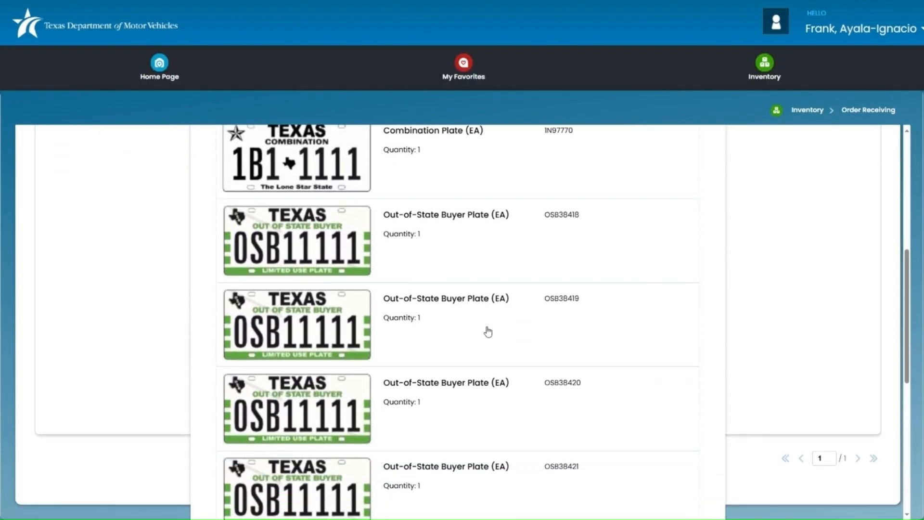
pyautogui.scroll(-3)
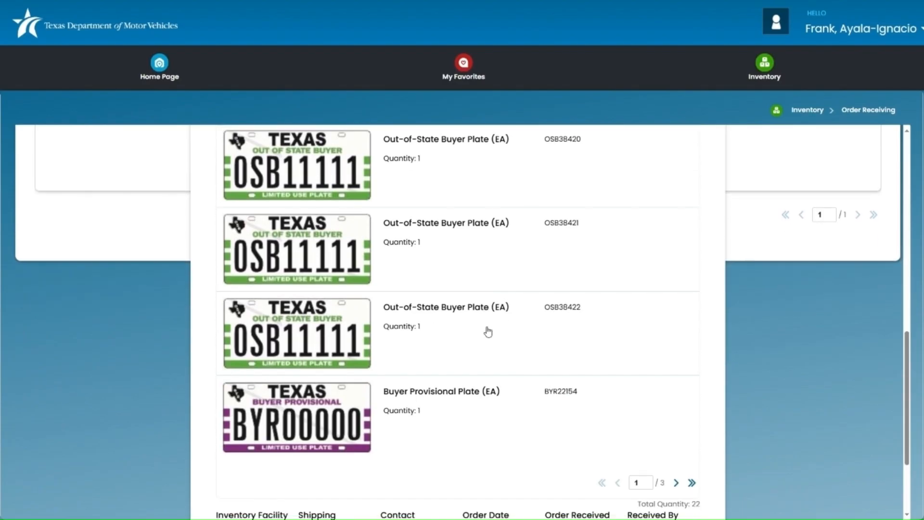
pyautogui.scroll(-3)
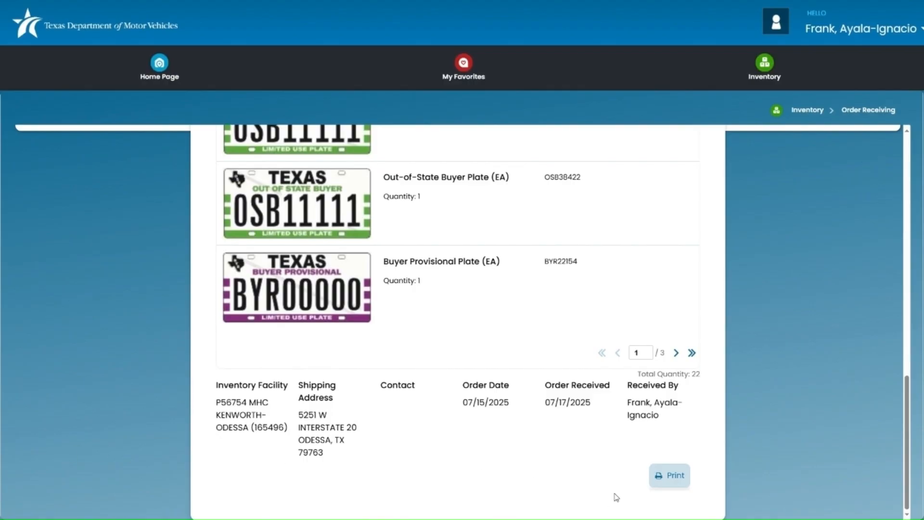
pyautogui.moveTo(676, 480)
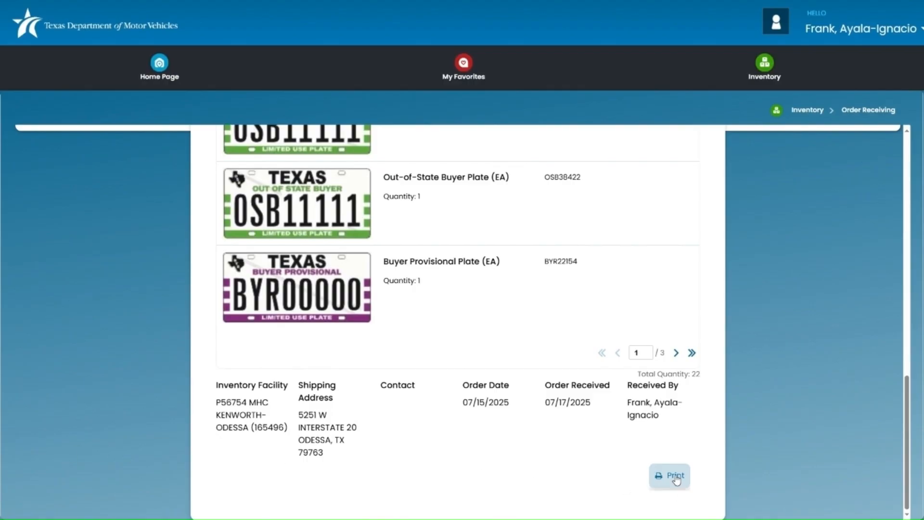
# Print the Inventory Order Receipt and scroll through it to the 22-item total
pyautogui.click(669, 476)
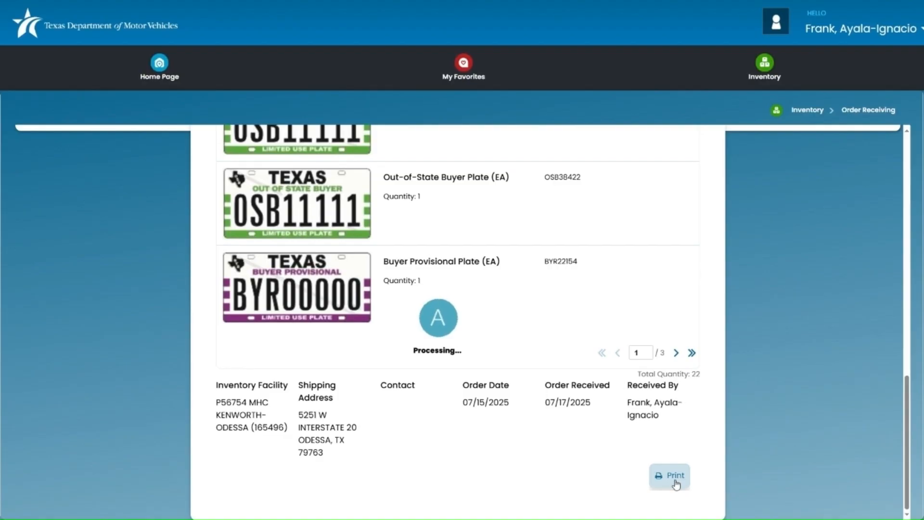
pyautogui.click(669, 475)
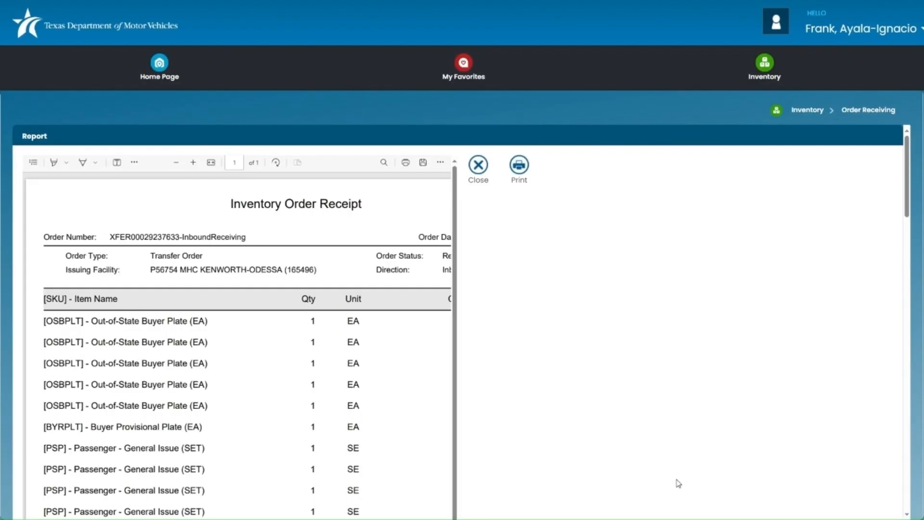
pyautogui.moveTo(460, 258)
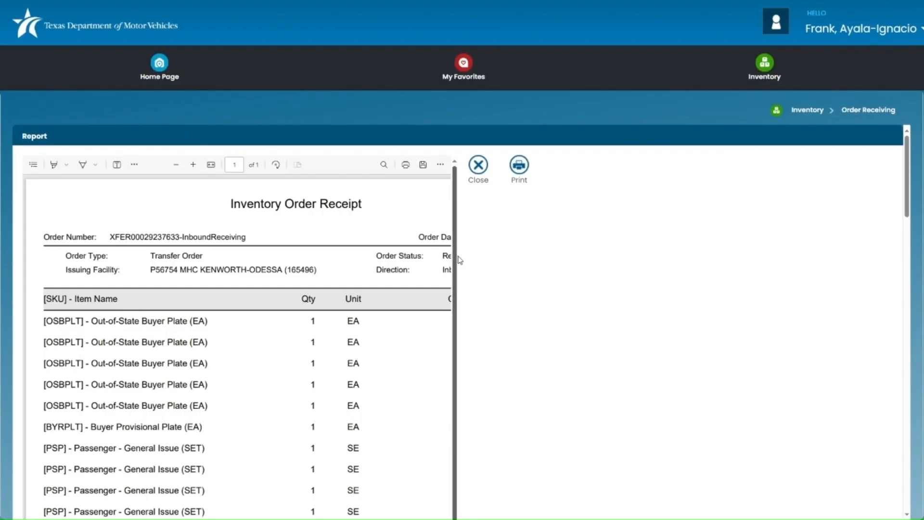
pyautogui.scroll(-3)
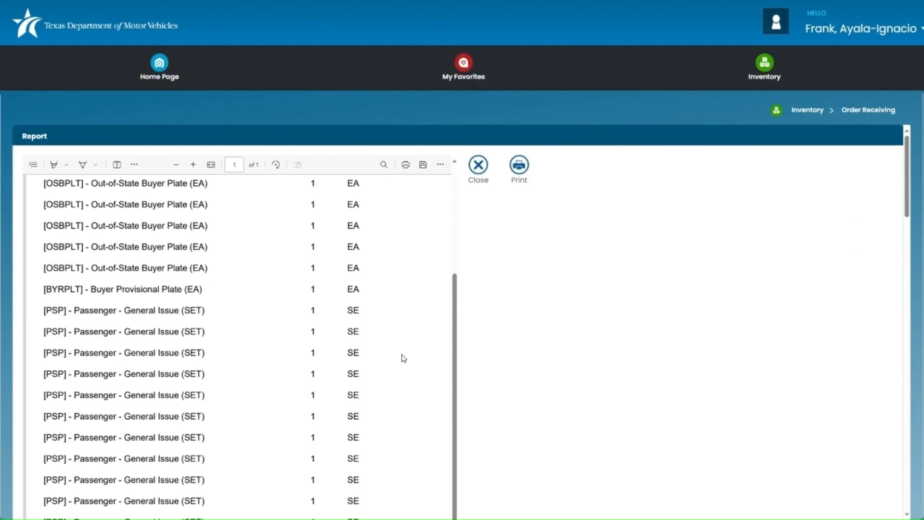
pyautogui.scroll(-3)
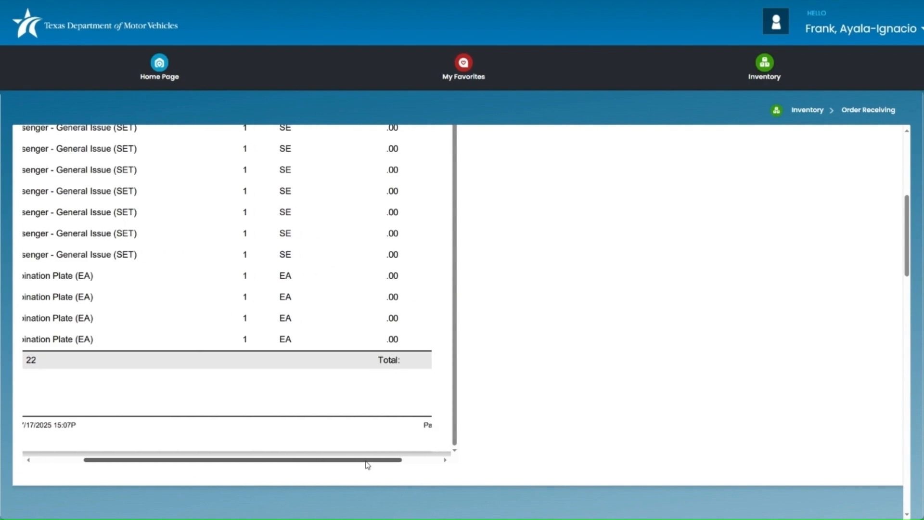
pyautogui.moveTo(365, 459); pyautogui.dragTo(271, 460)
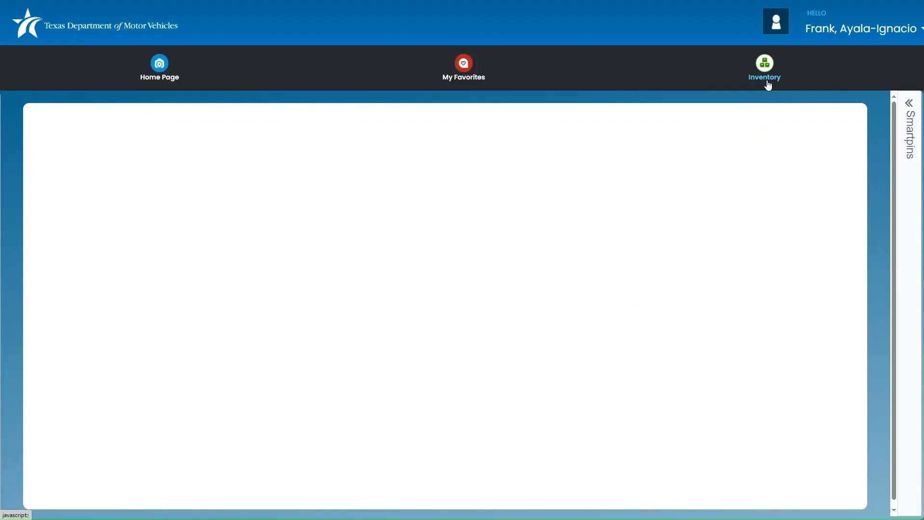
# Go to Inventory > View Inventory from the top navigation
pyautogui.click(764, 67)
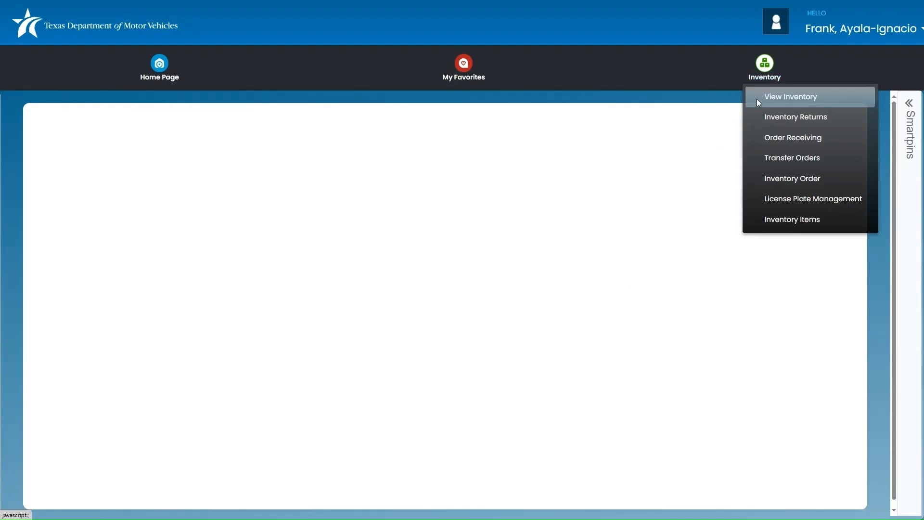
pyautogui.click(790, 96)
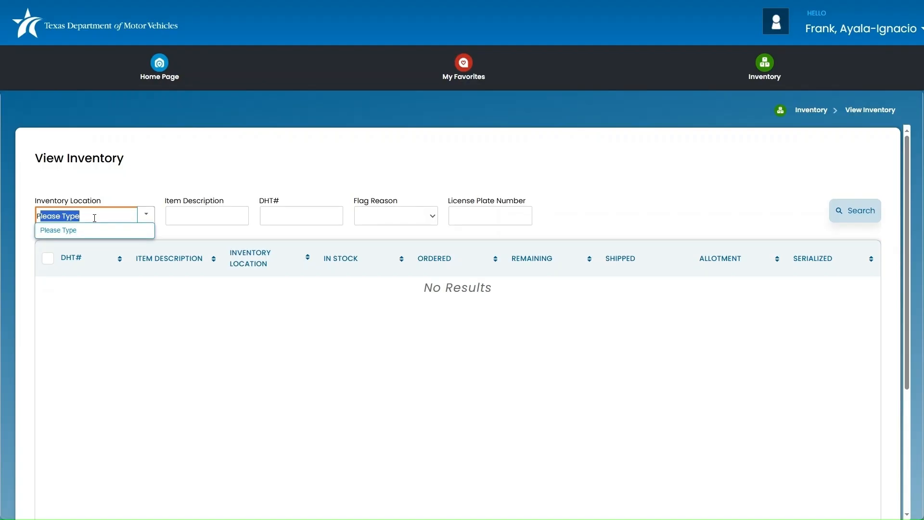
# Search inventory for location P56754 MHC KENWORTH-ODESSA (165496)
pyautogui.write('P56754')
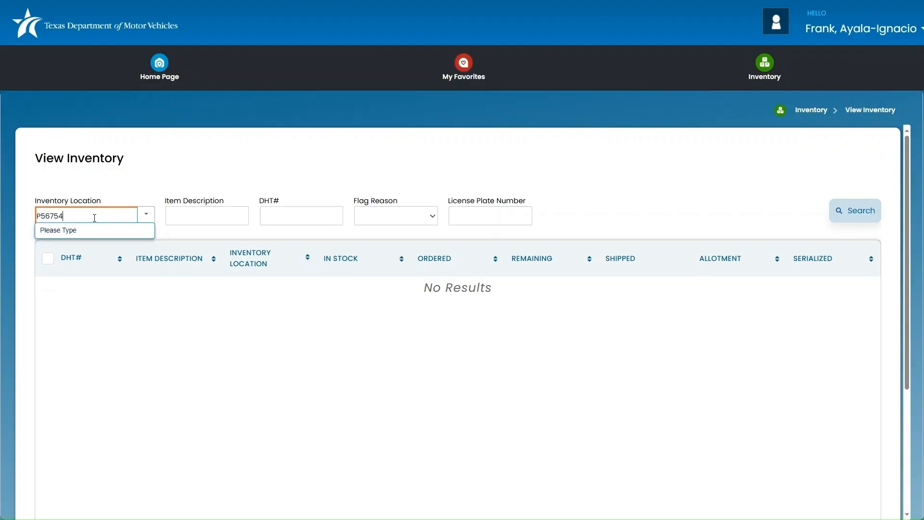
pyautogui.click(58, 230)
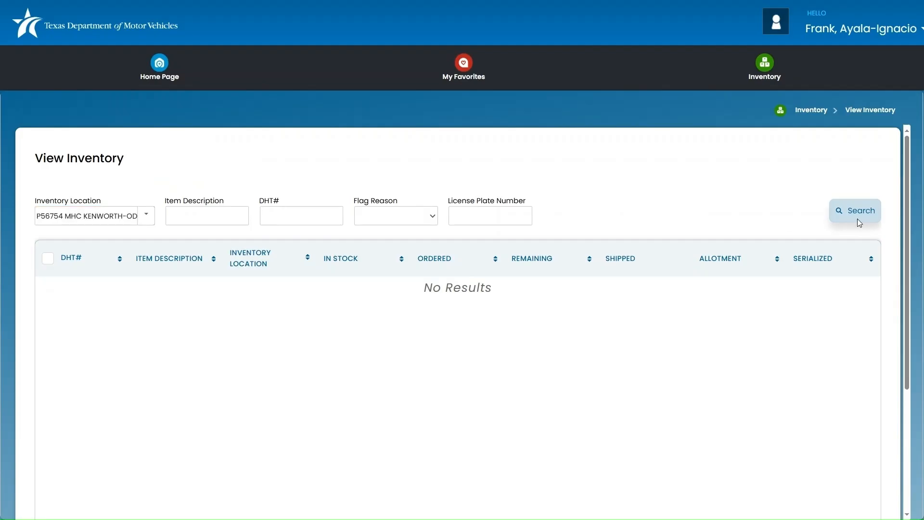
pyautogui.click(855, 210)
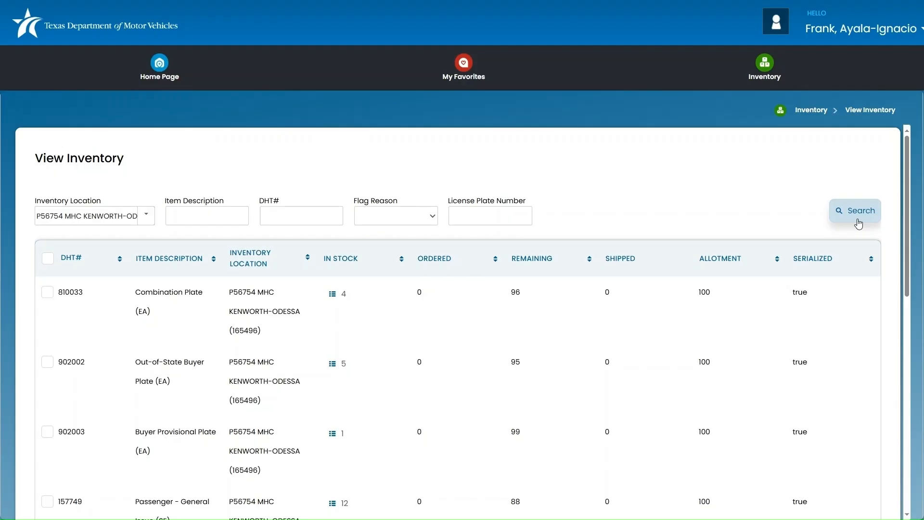
pyautogui.moveTo(333, 299)
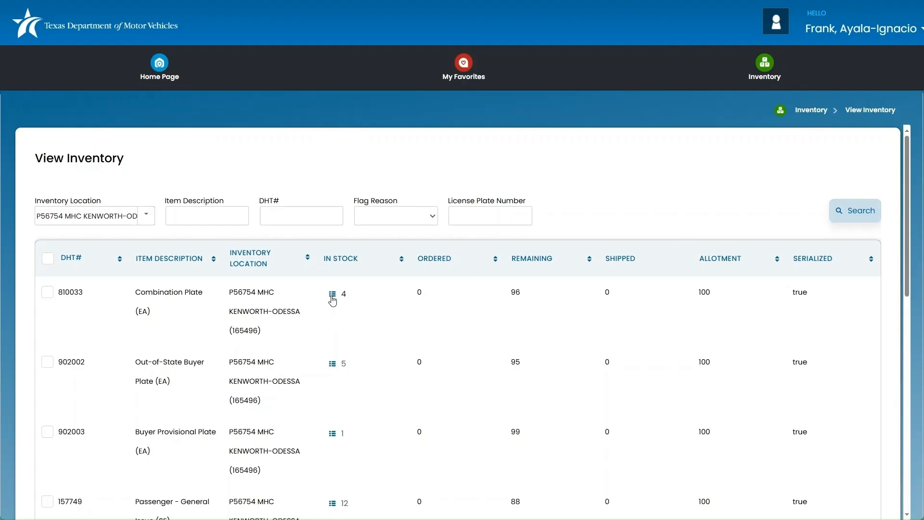
pyautogui.click(332, 294)
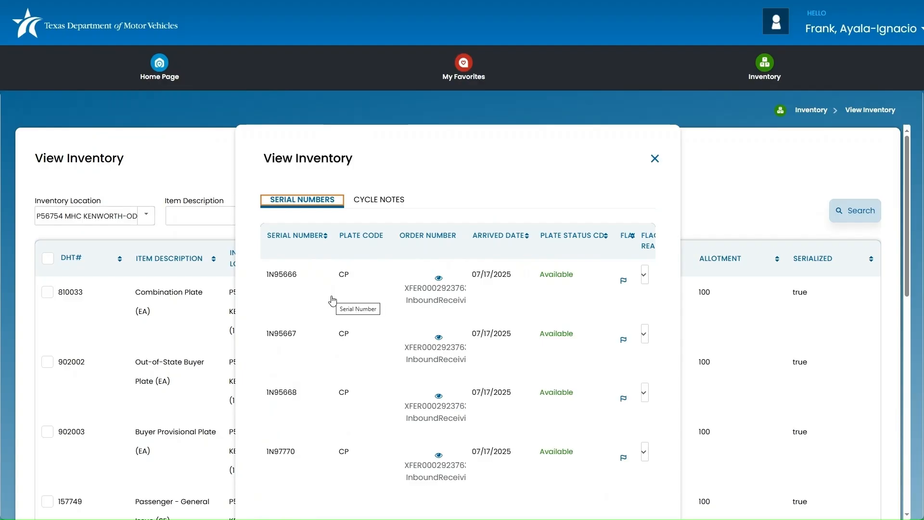
pyautogui.moveTo(282, 297)
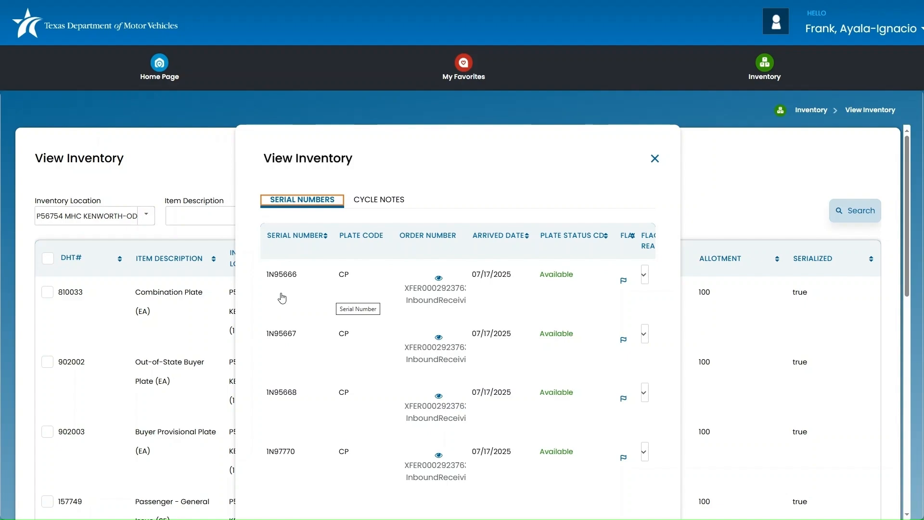
pyautogui.moveTo(279, 466)
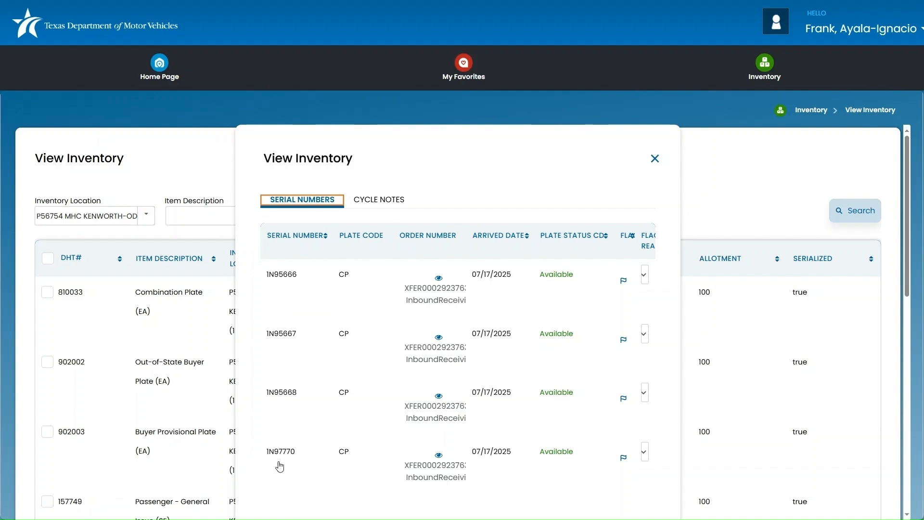
pyautogui.moveTo(635, 254)
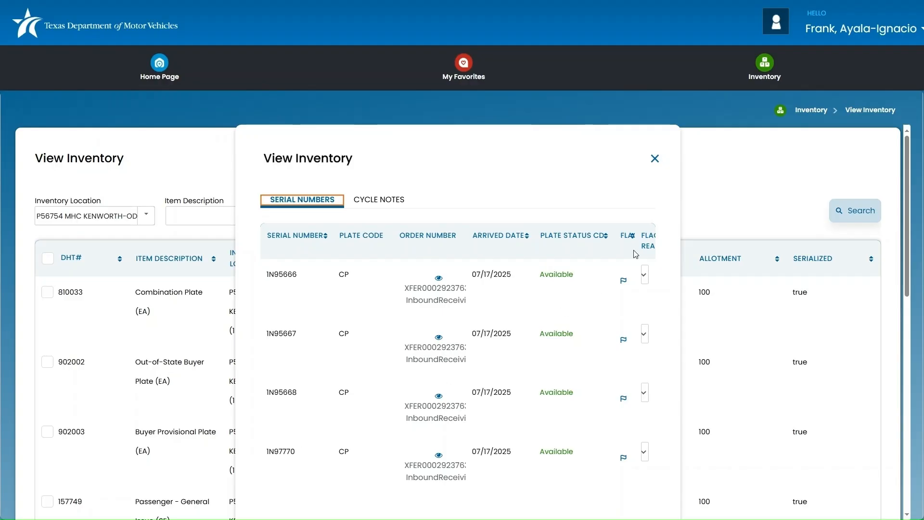
pyautogui.click(655, 159)
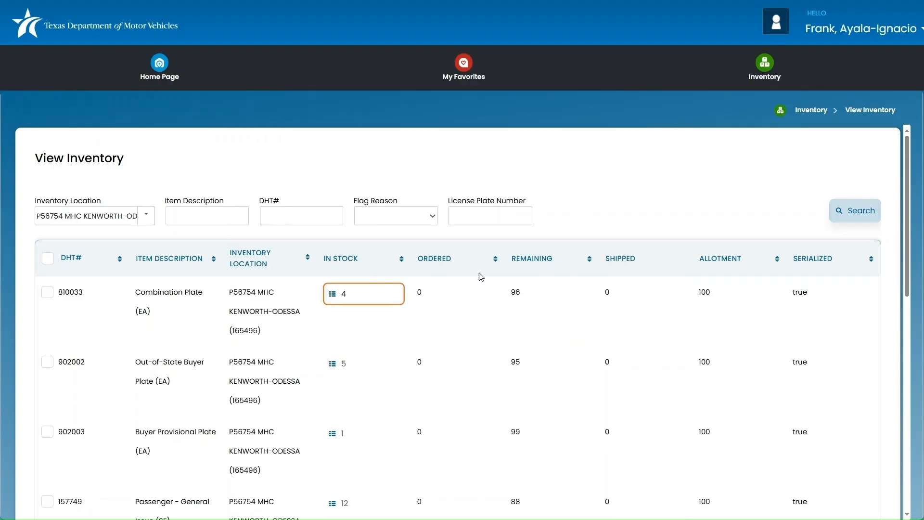
pyautogui.scroll(-3)
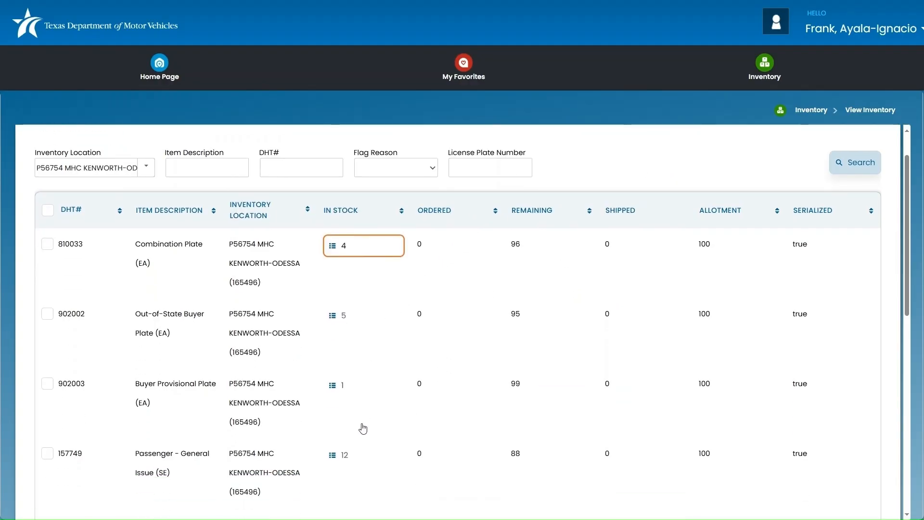
pyautogui.click(332, 245)
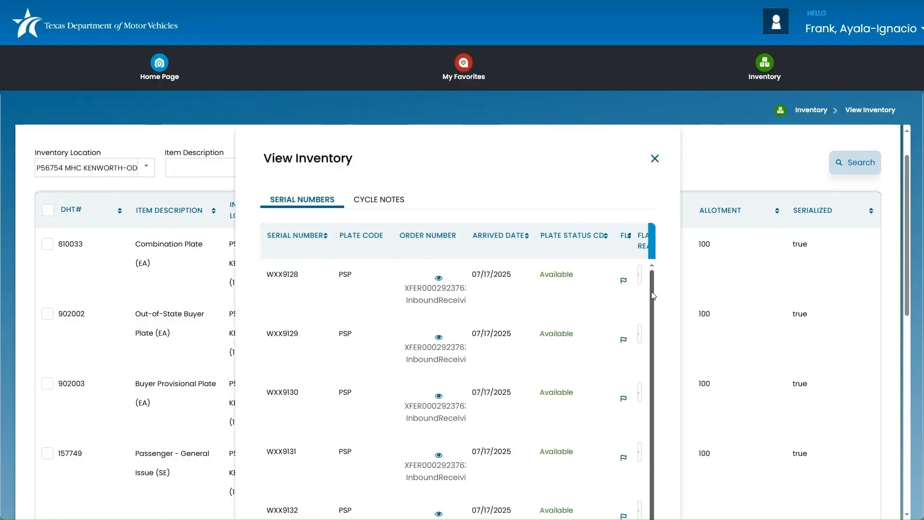
pyautogui.scroll(-3)
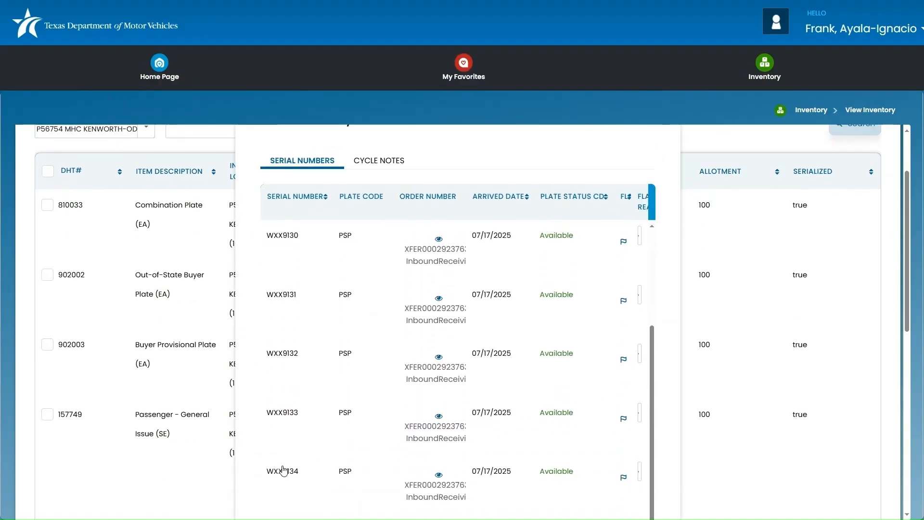
pyautogui.scroll(-3)
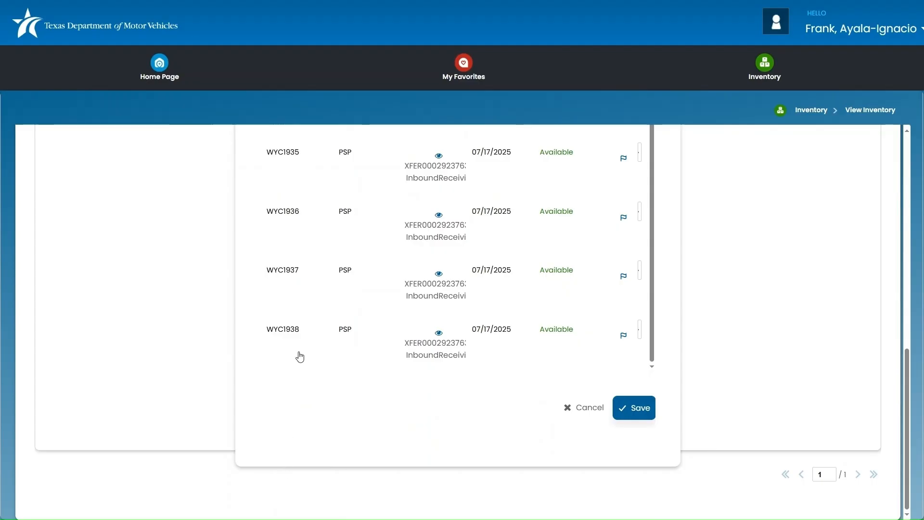
pyautogui.click(634, 407)
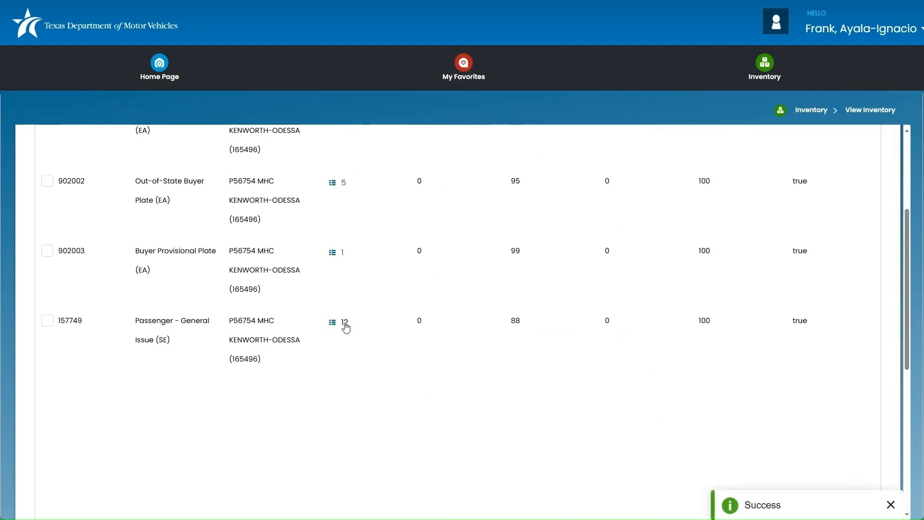
pyautogui.click(333, 322)
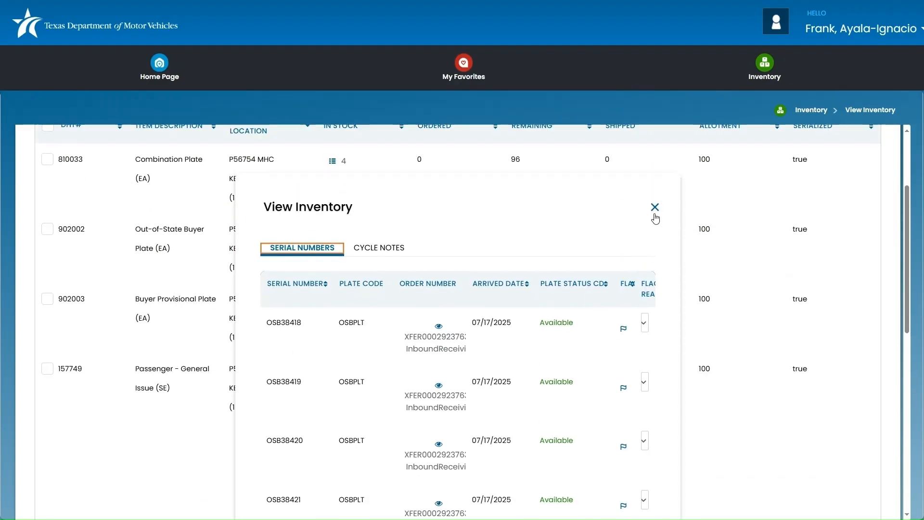
pyautogui.click(654, 207)
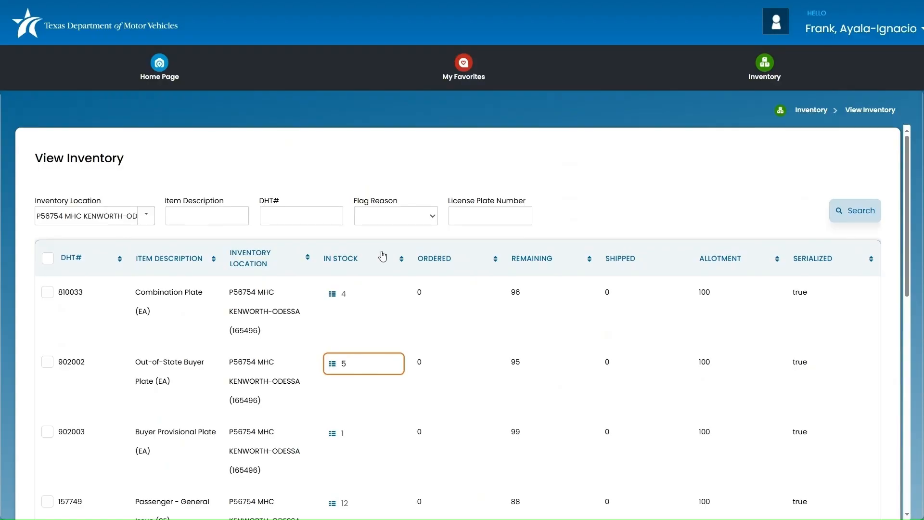